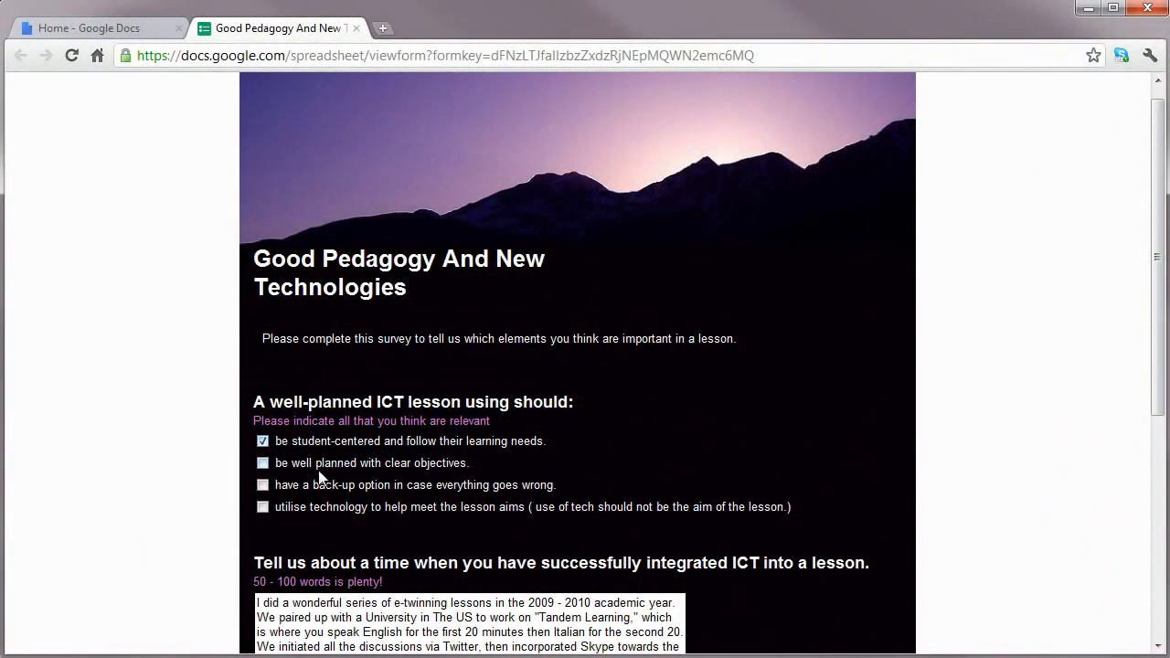
Tick 'be well planned with clear objectives' as an important lesson element.
click(263, 484)
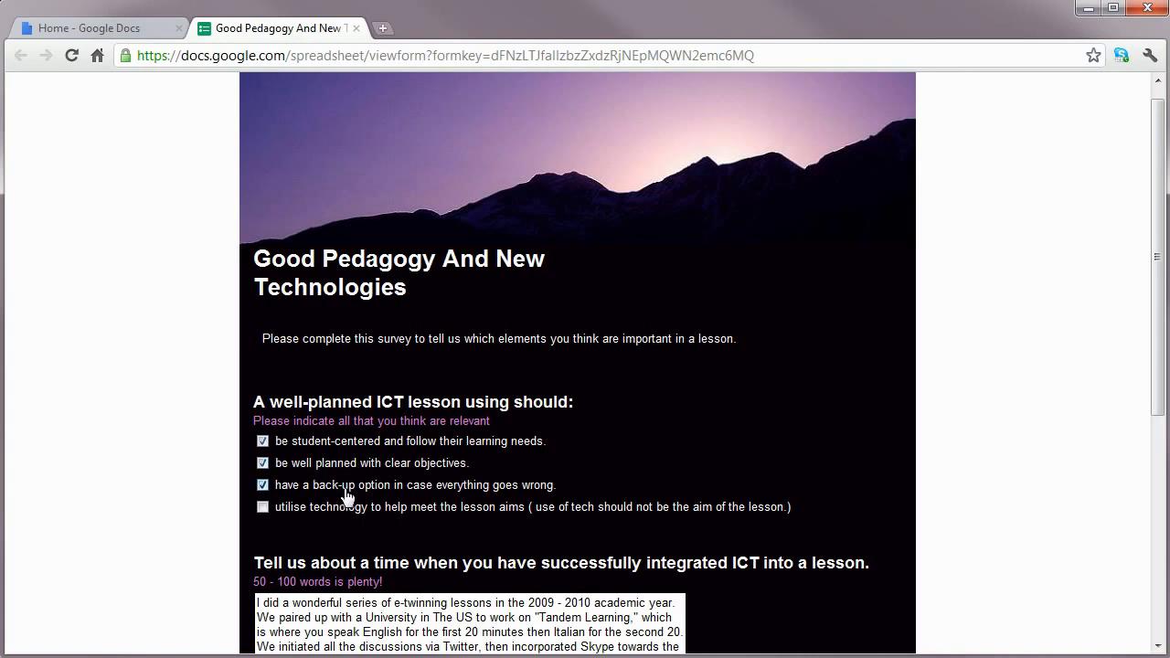